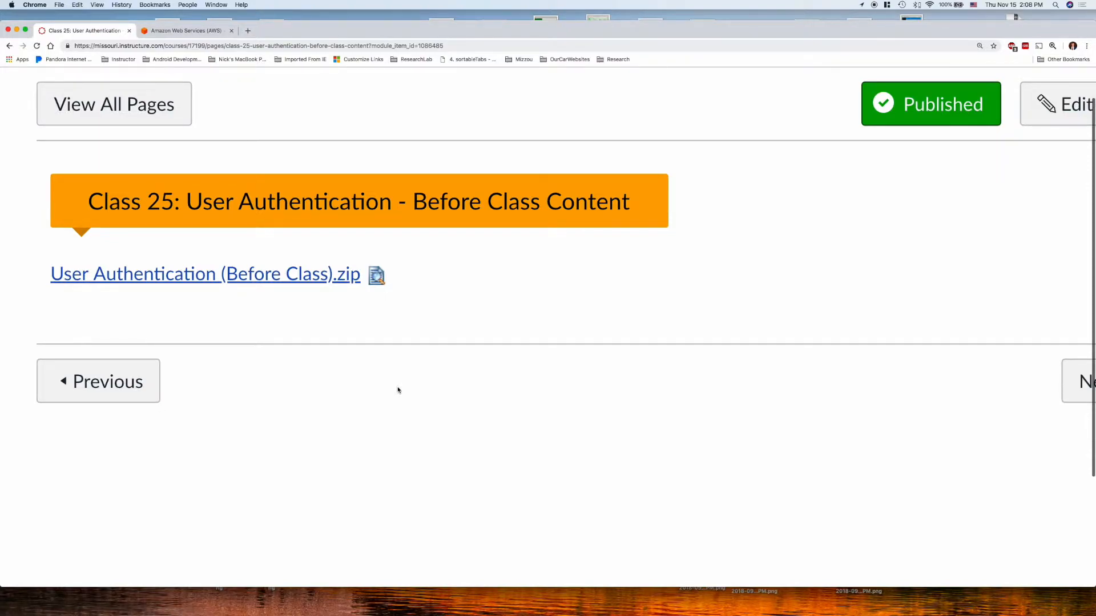
pyautogui.moveTo(411, 383)
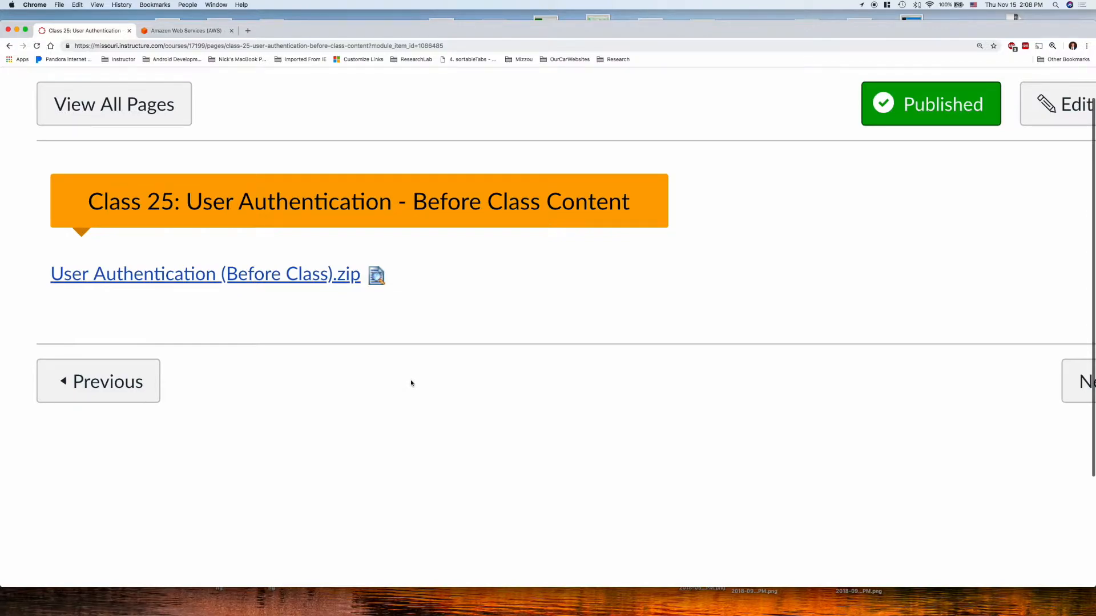
pyautogui.moveTo(251, 338)
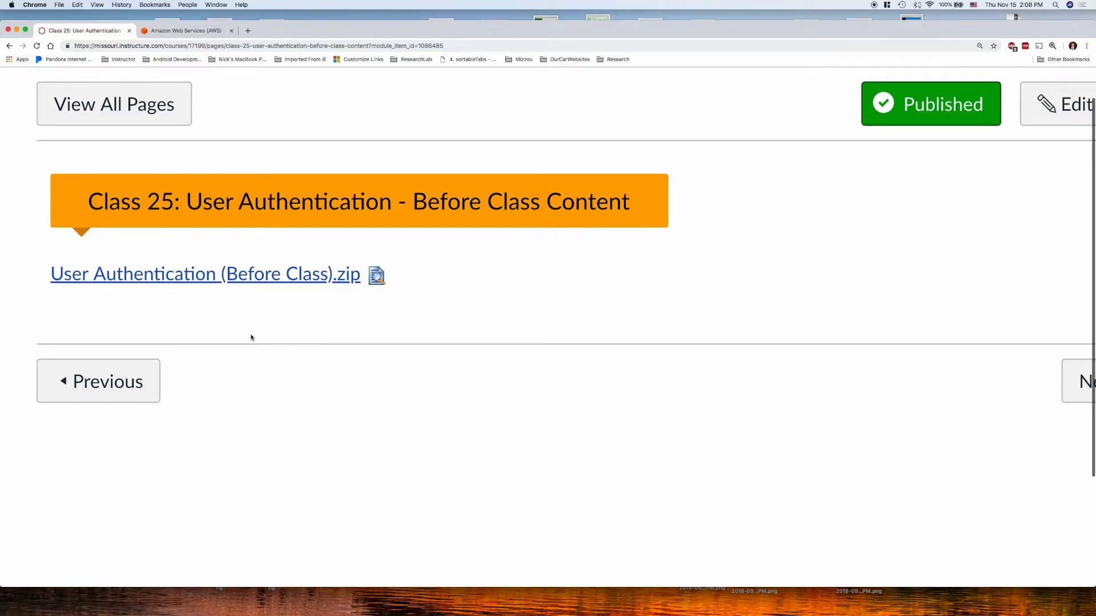
pyautogui.moveTo(158, 293)
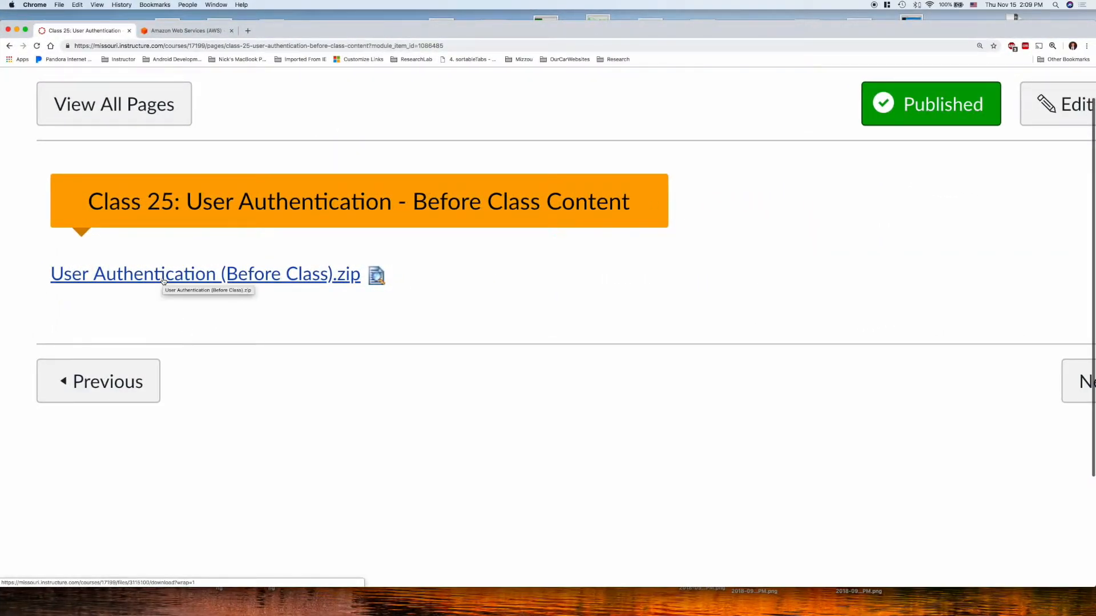
# - Download and save User Authentication (Before Class).zip from the Canvas course files
pyautogui.click(205, 274)
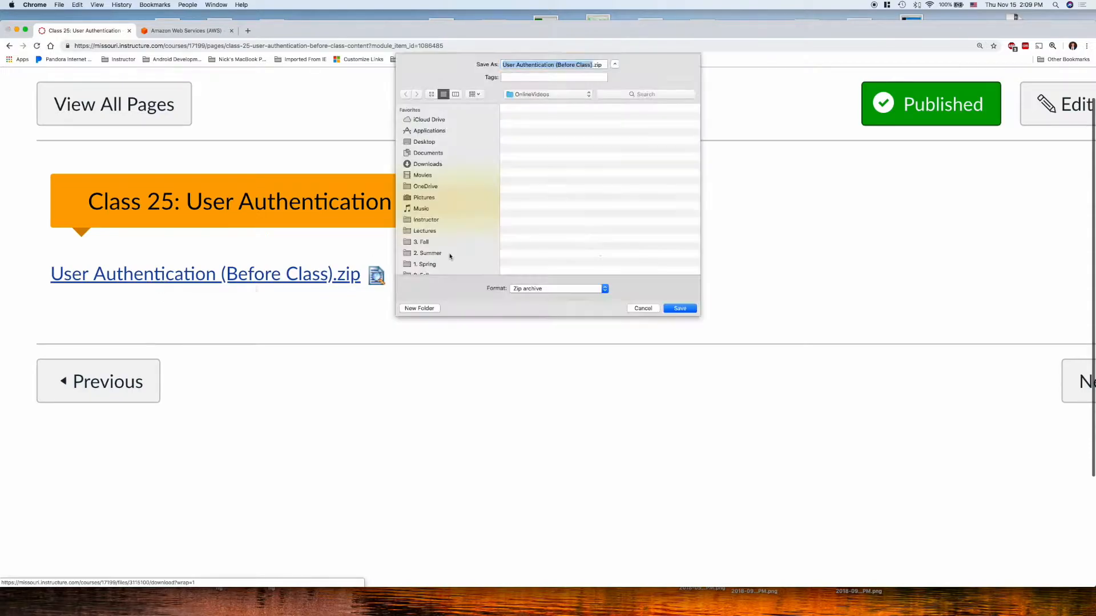
pyautogui.click(679, 308)
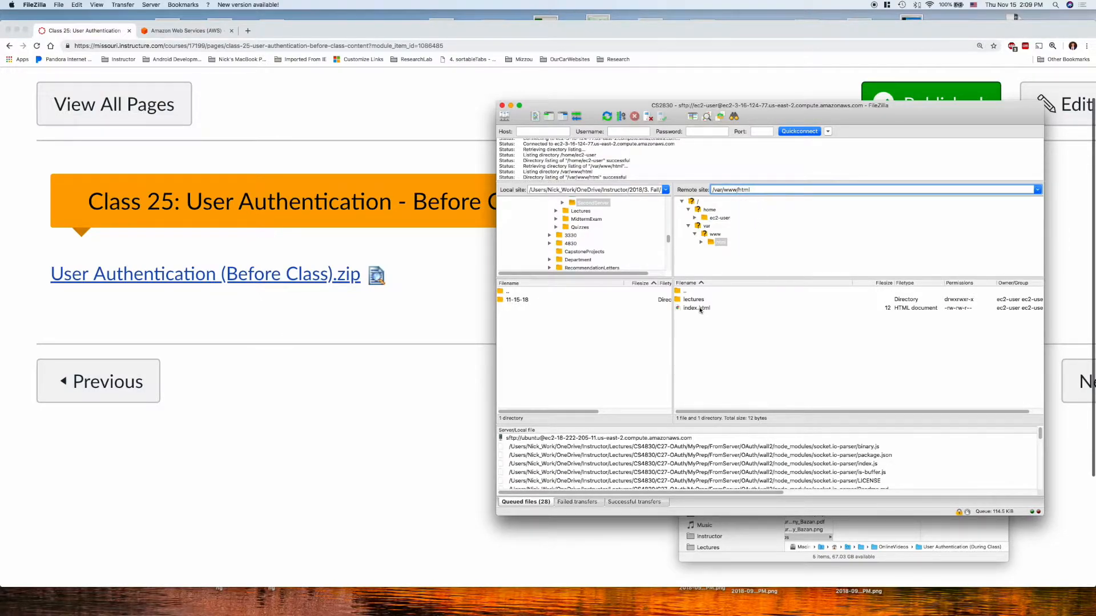
# - Browse the server's lectures folder into User Authentication (During Class) in FileZilla
pyautogui.doubleClick(693, 299)
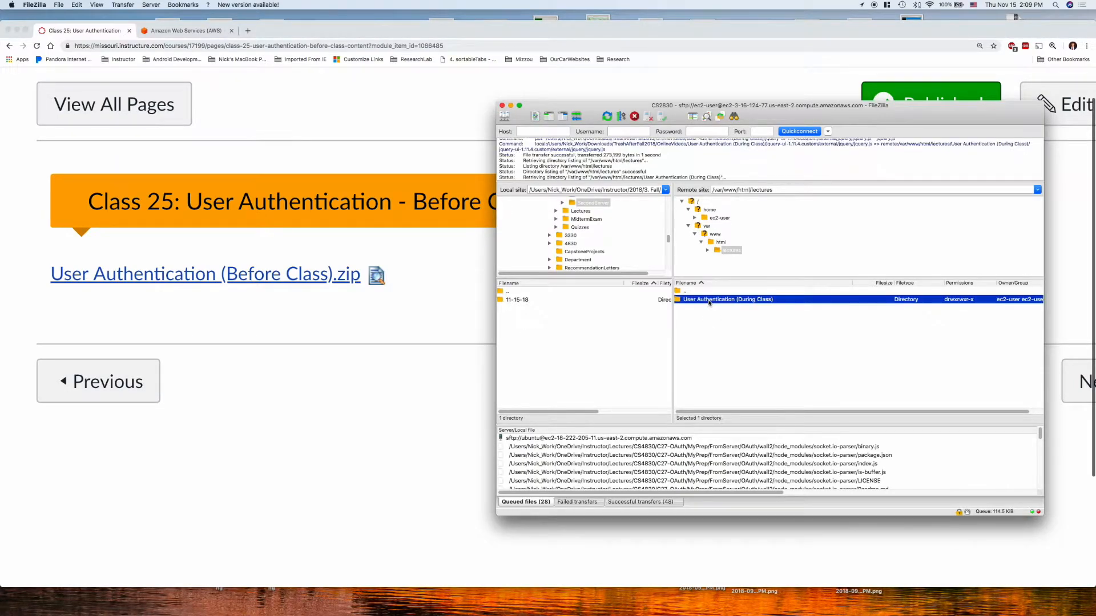
pyautogui.doubleClick(728, 299)
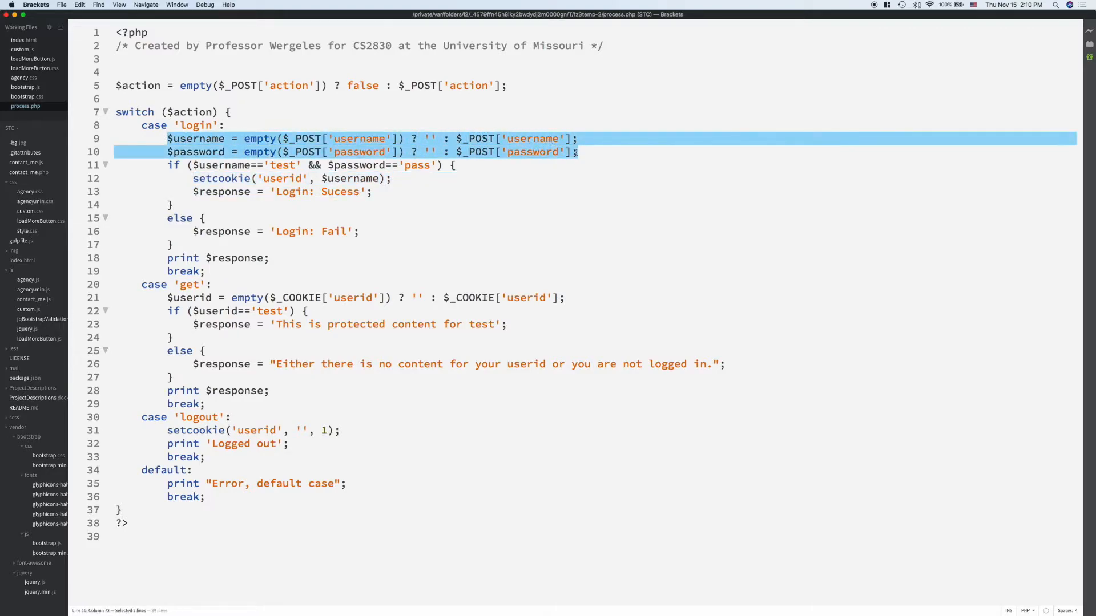
# - Highlight $_POST, the username key and the '' fallback on process.php line 9
pyautogui.doubleClick(473, 138)
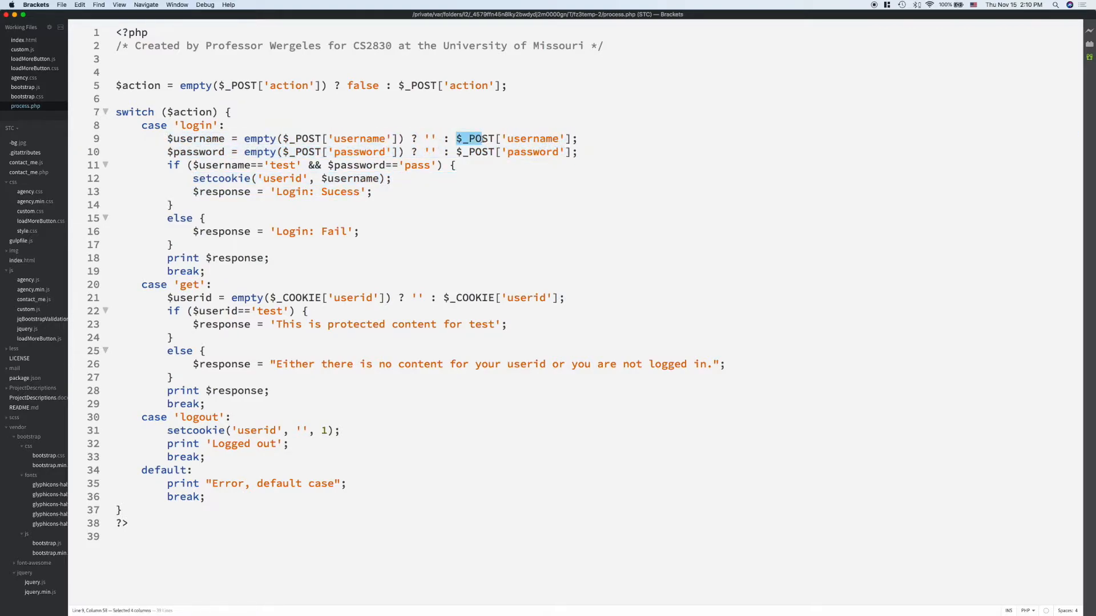
pyautogui.click(338, 138)
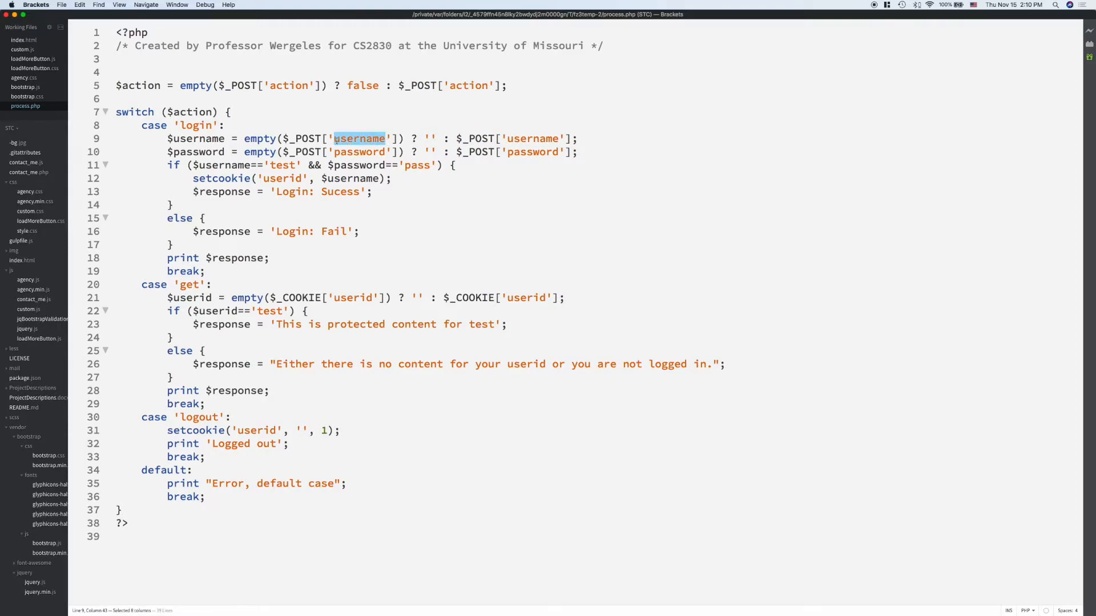
pyautogui.click(360, 138)
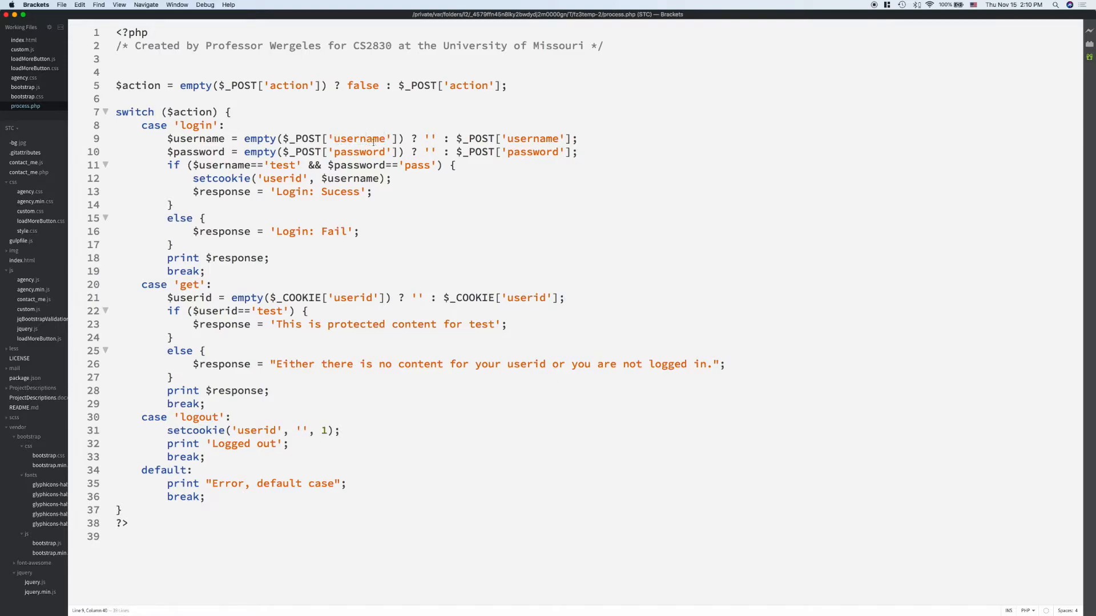
pyautogui.doubleClick(360, 139)
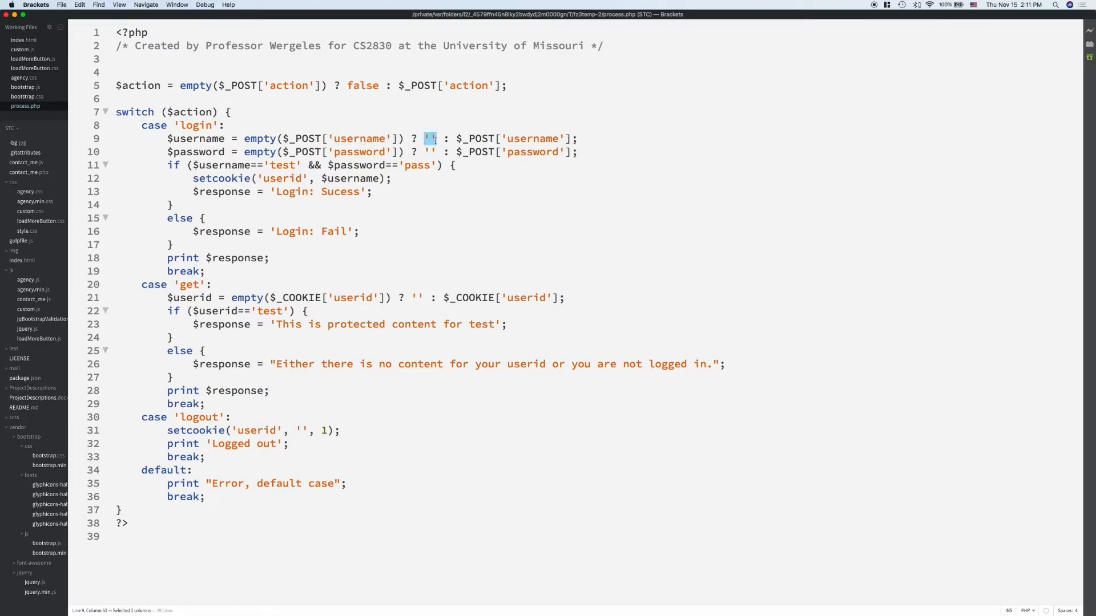
pyautogui.doubleClick(359, 138)
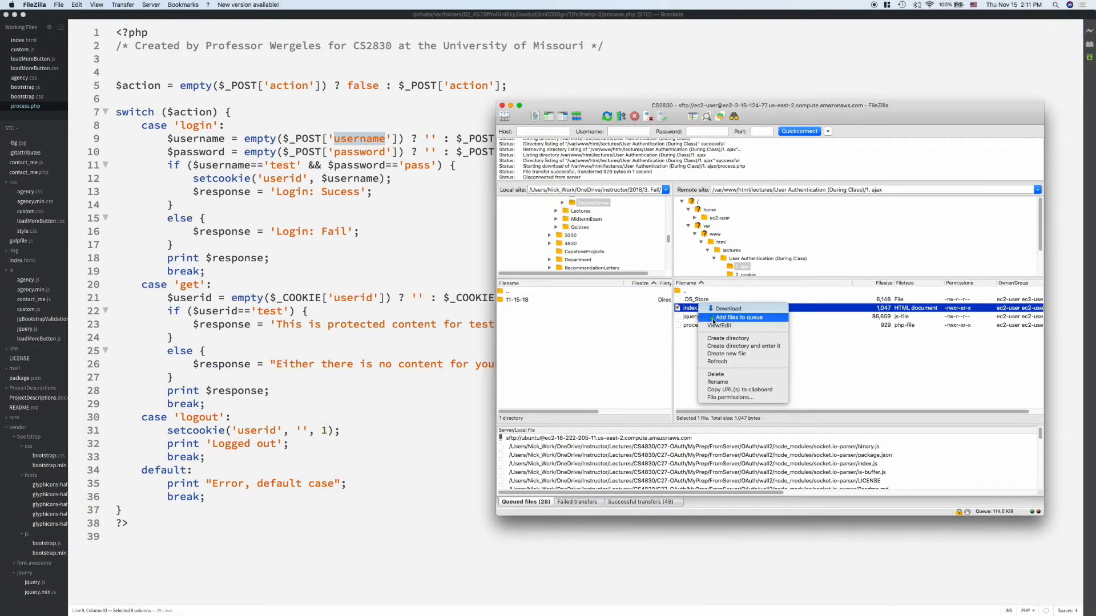
# - Open index.html, highlight the logout post's process.php target and 'logout' action, then return to process.php
pyautogui.click(720, 326)
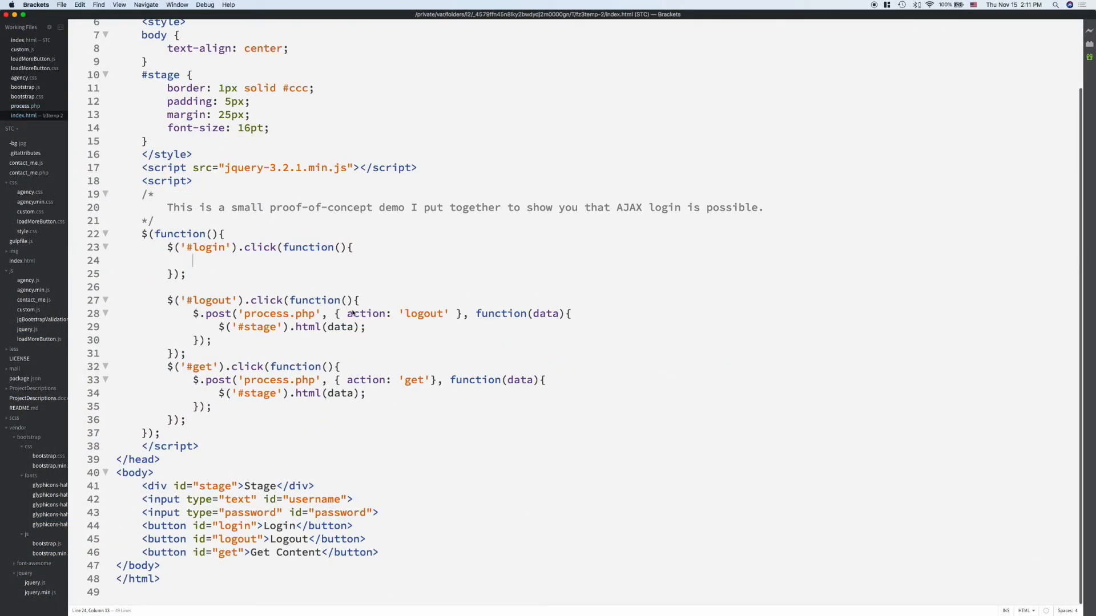
pyautogui.doubleClick(366, 313)
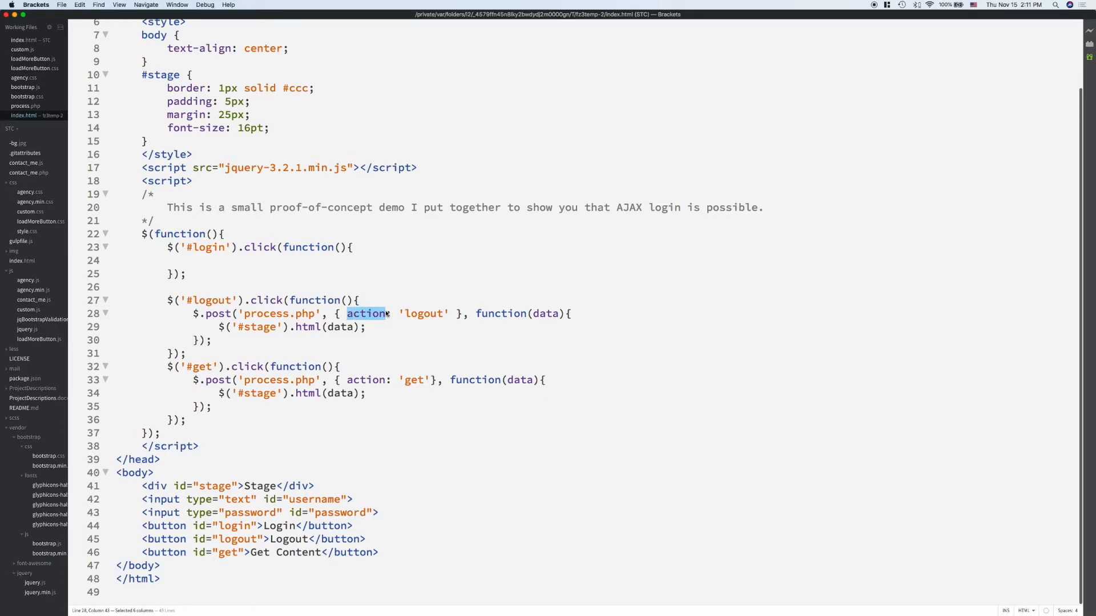
pyautogui.doubleClick(278, 314)
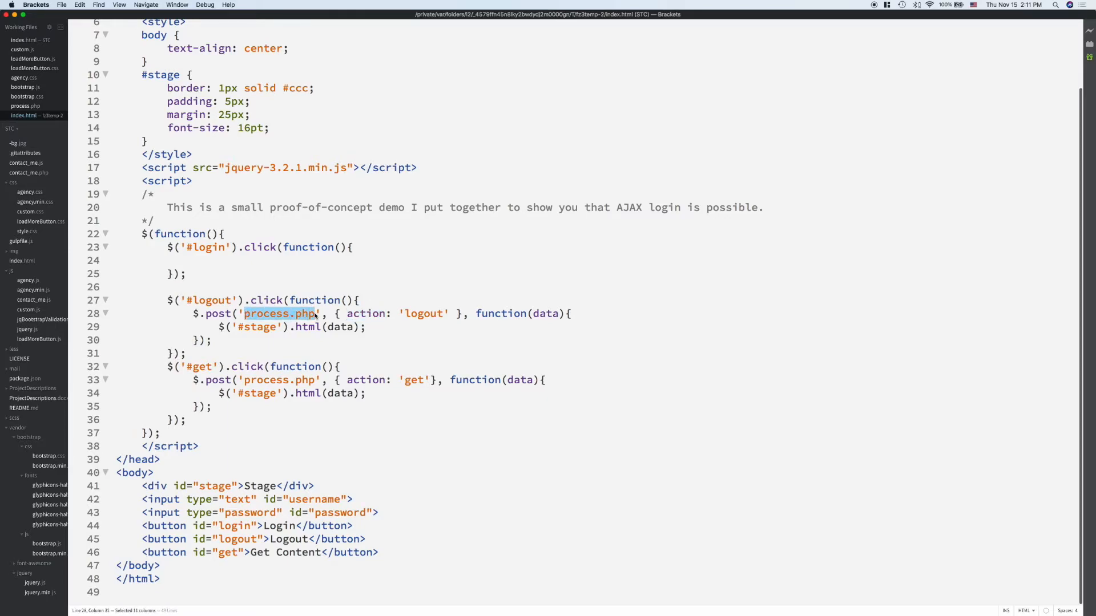
pyautogui.doubleClick(365, 313)
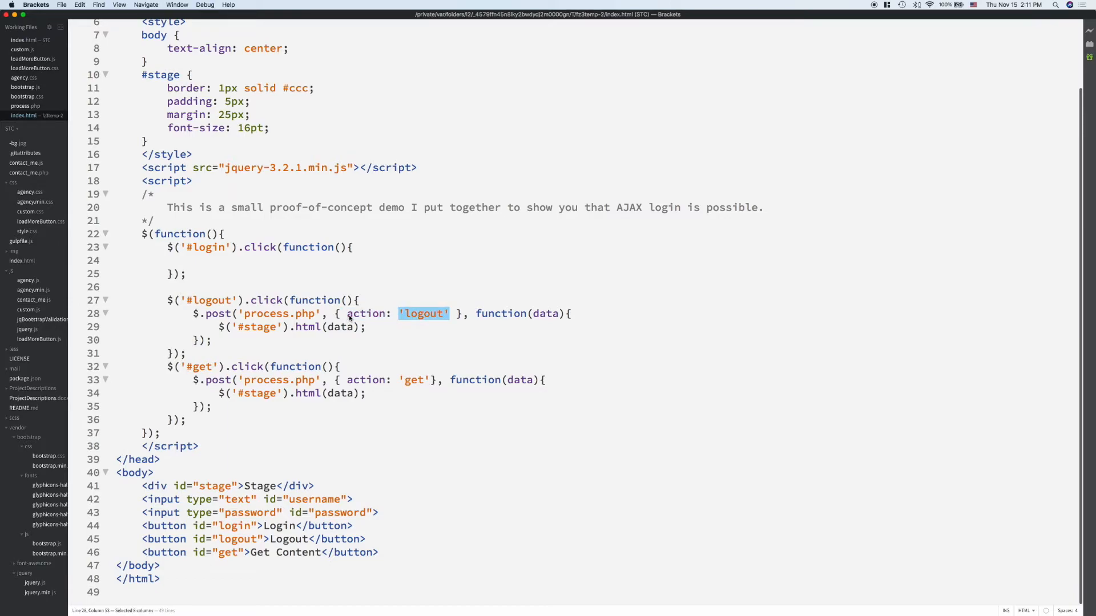
pyautogui.click(389, 313)
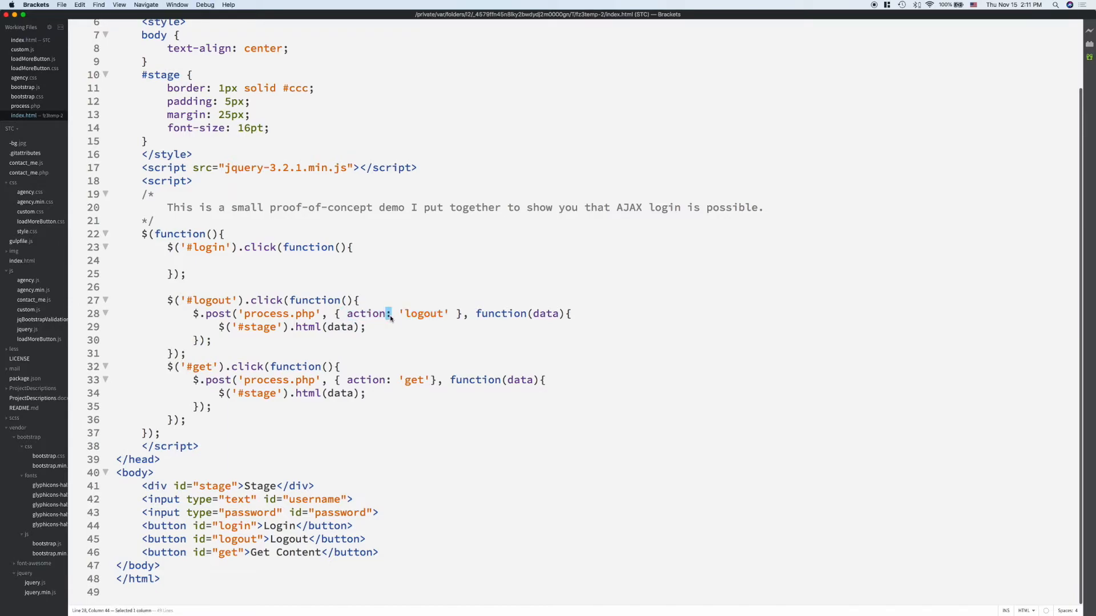
pyautogui.doubleClick(422, 314)
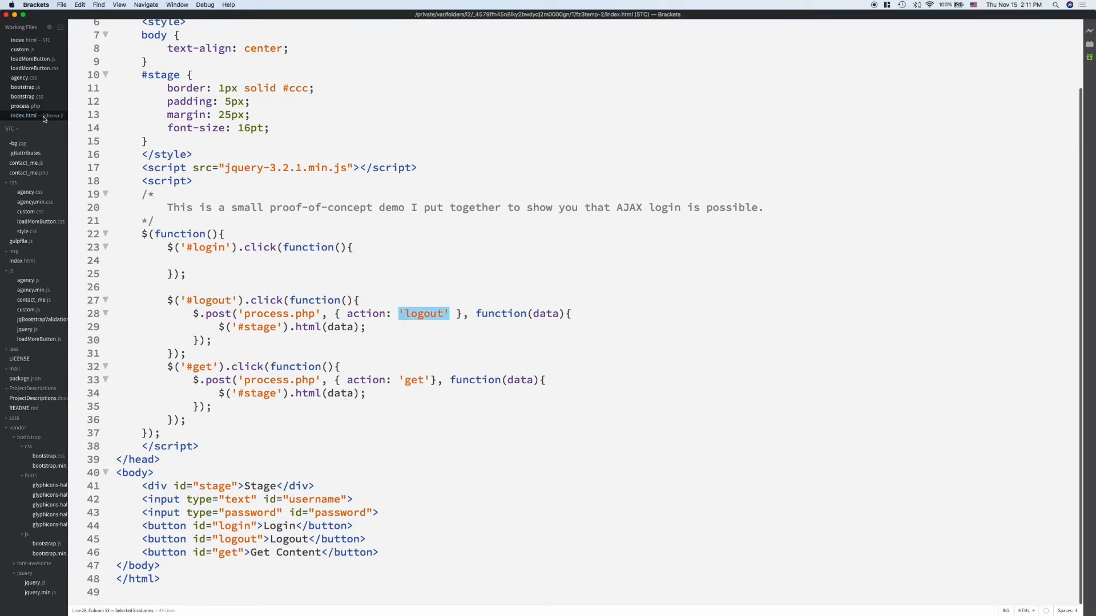
pyautogui.click(26, 106)
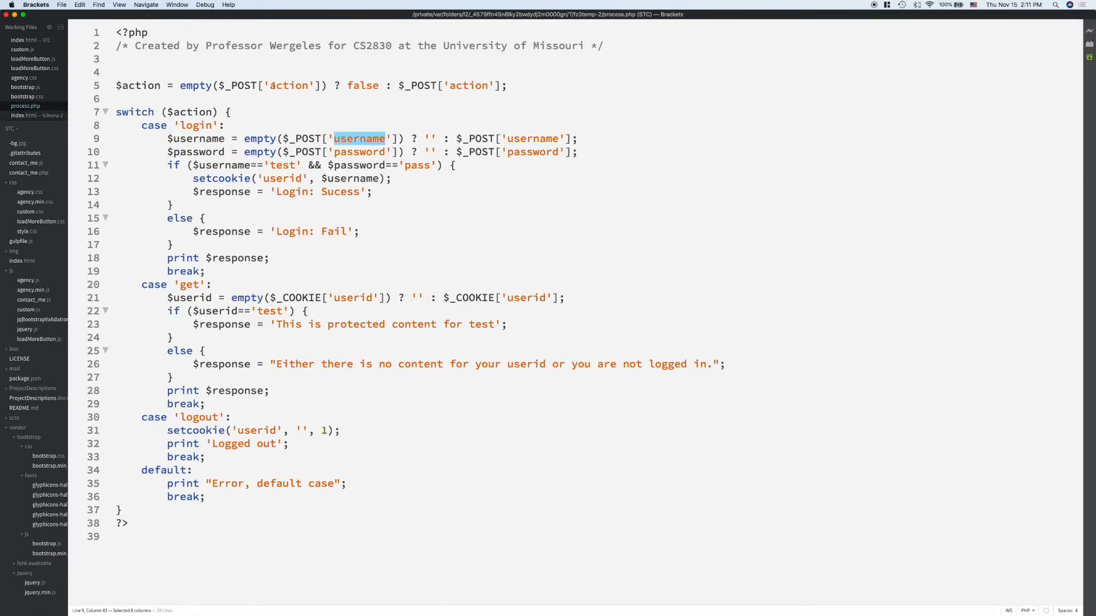
pyautogui.doubleClick(287, 85)
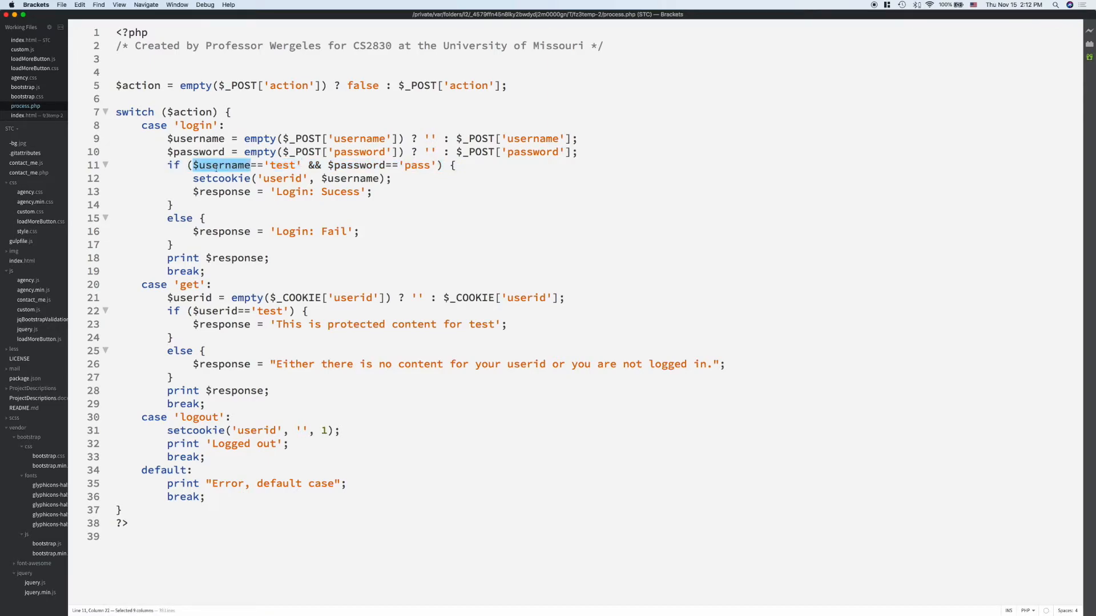
pyautogui.doubleClick(283, 165)
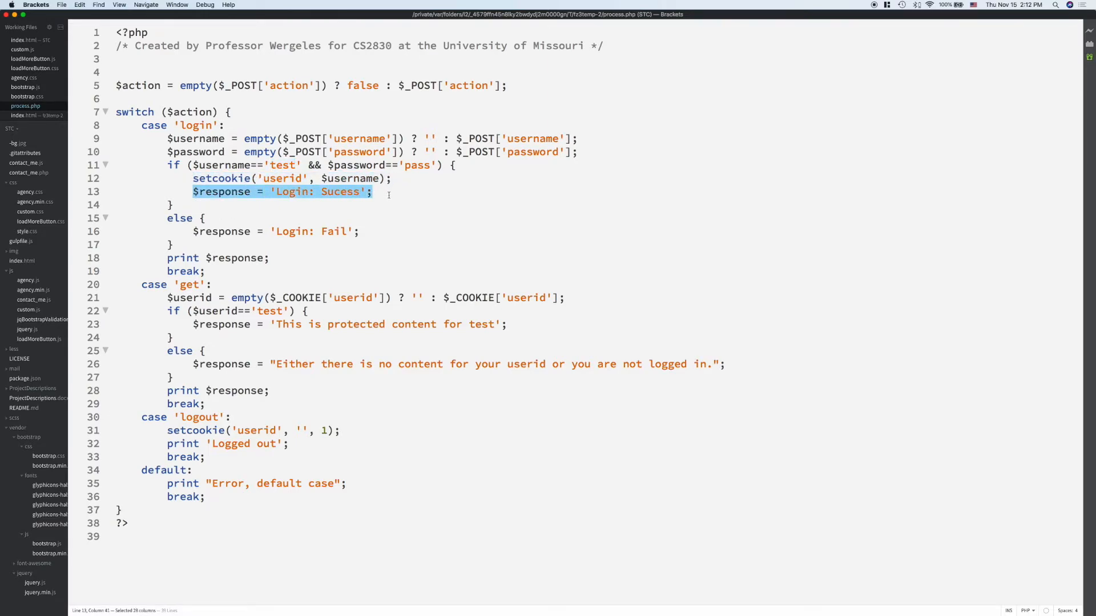
pyautogui.click(387, 192)
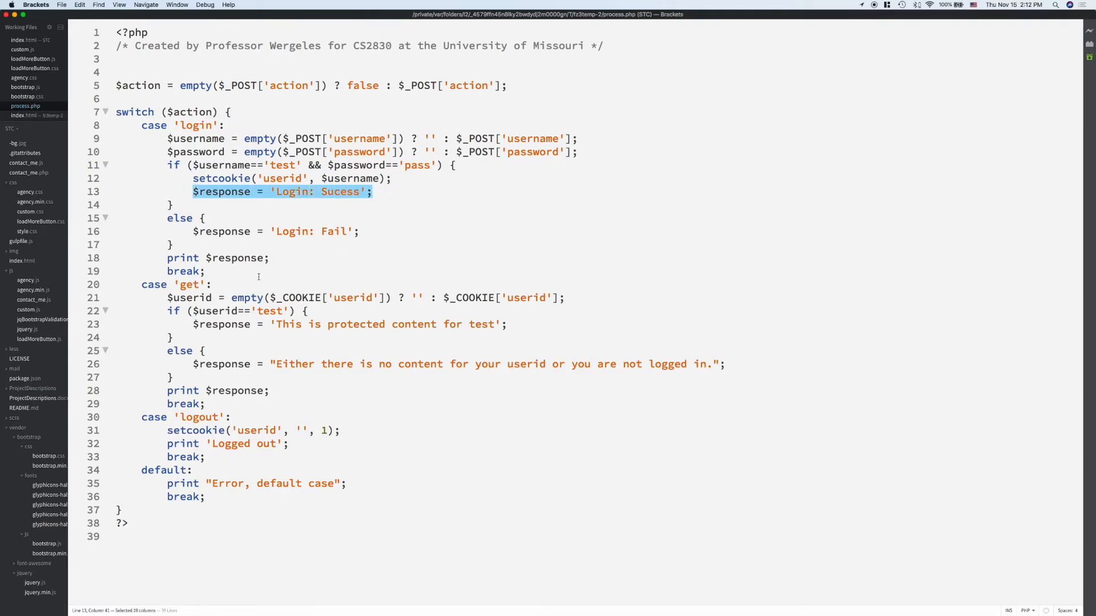
# - Highlight the logout case's setcookie call and expiry value 1, then return to index.html
pyautogui.click(177, 297)
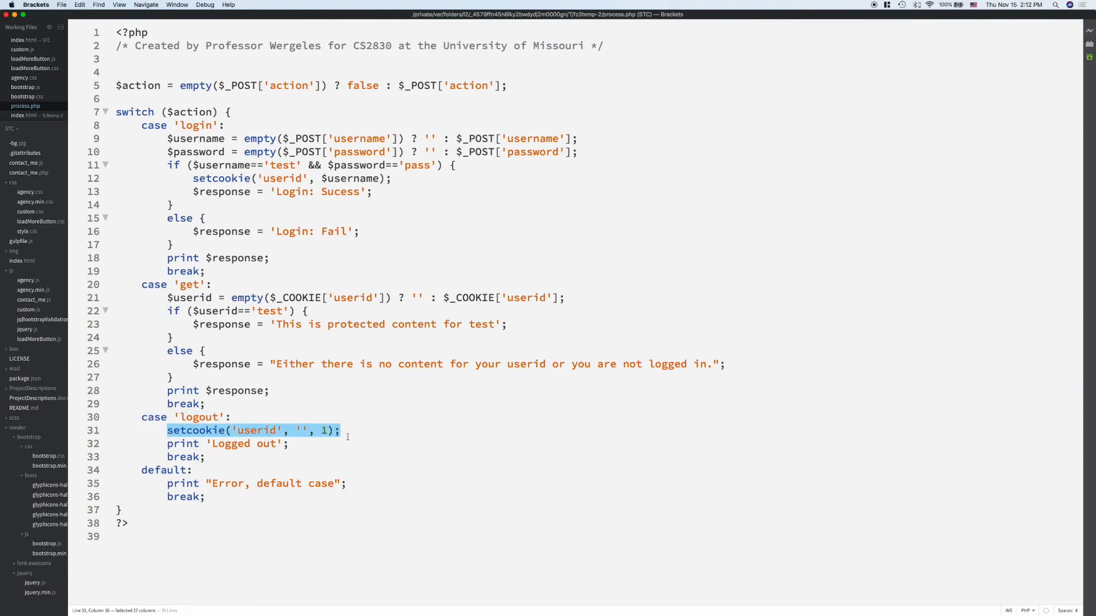
pyautogui.doubleClick(324, 430)
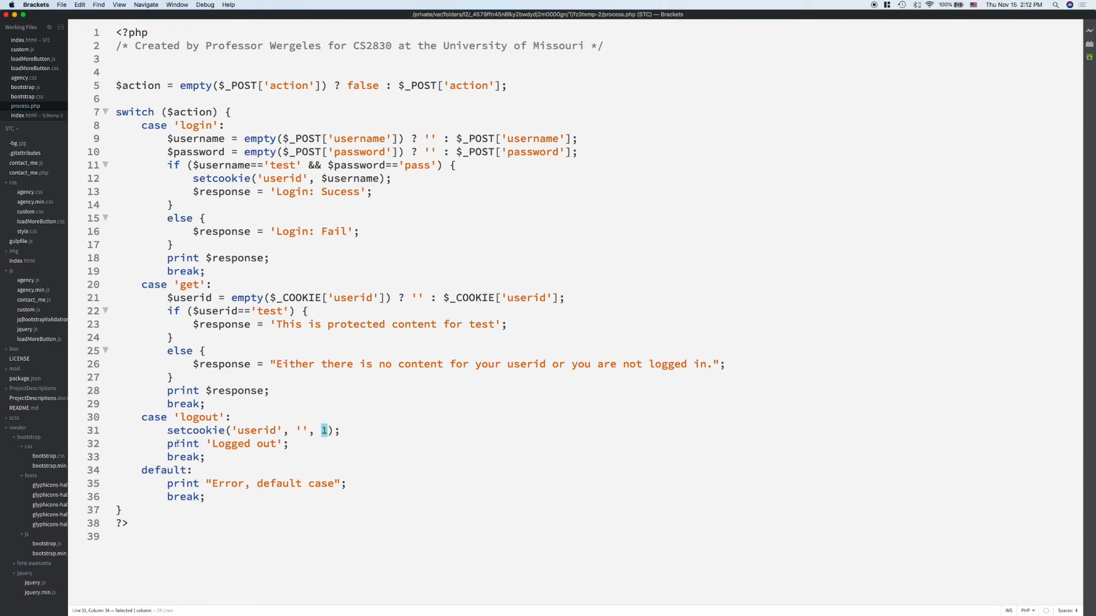
pyautogui.click(168, 444)
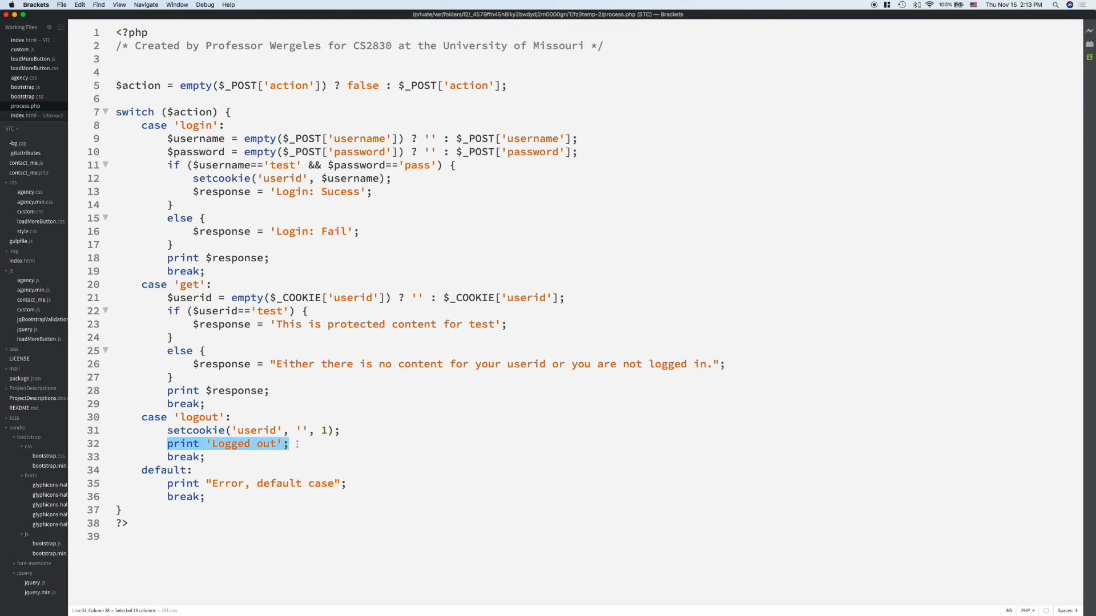
pyautogui.moveTo(252, 376)
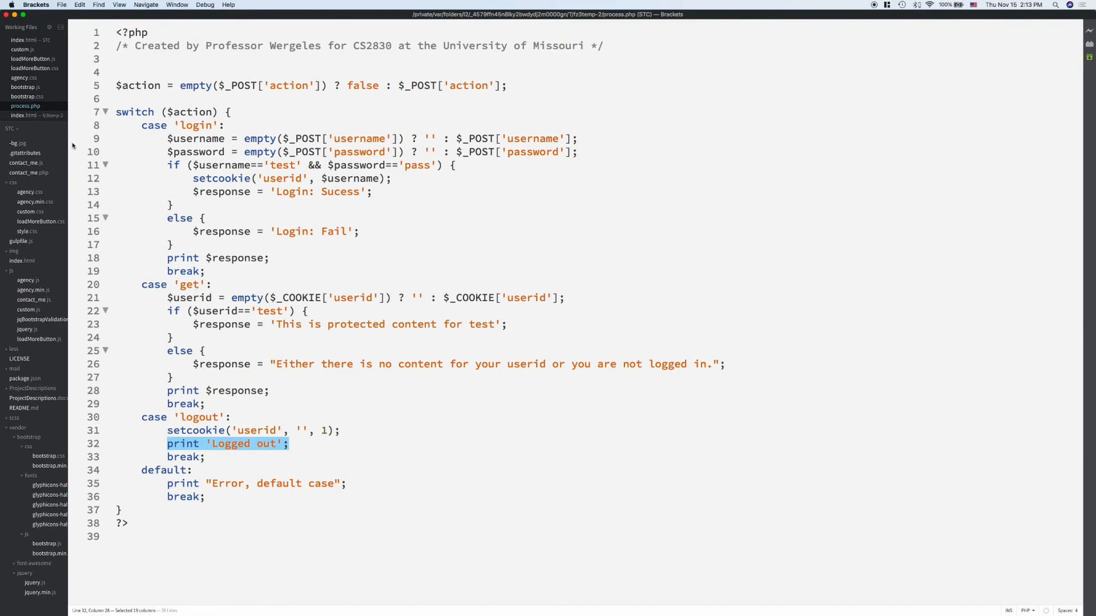
pyautogui.click(33, 115)
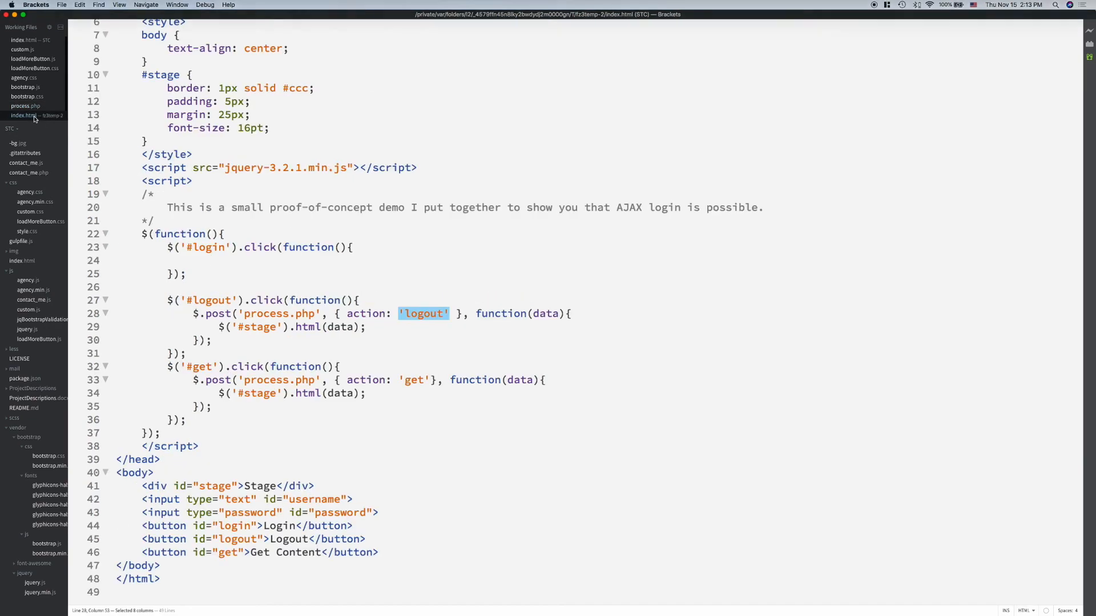